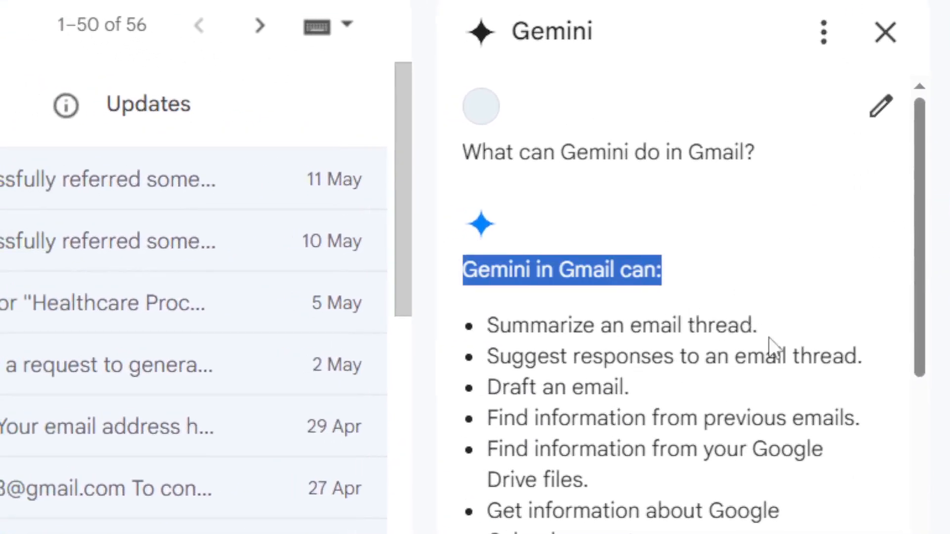
- Submit the Workspace Labs sign-up with the Terms & Privacy and 18+ agreements ticked
{"action": "double_click", "coordinate": [621, 326]}
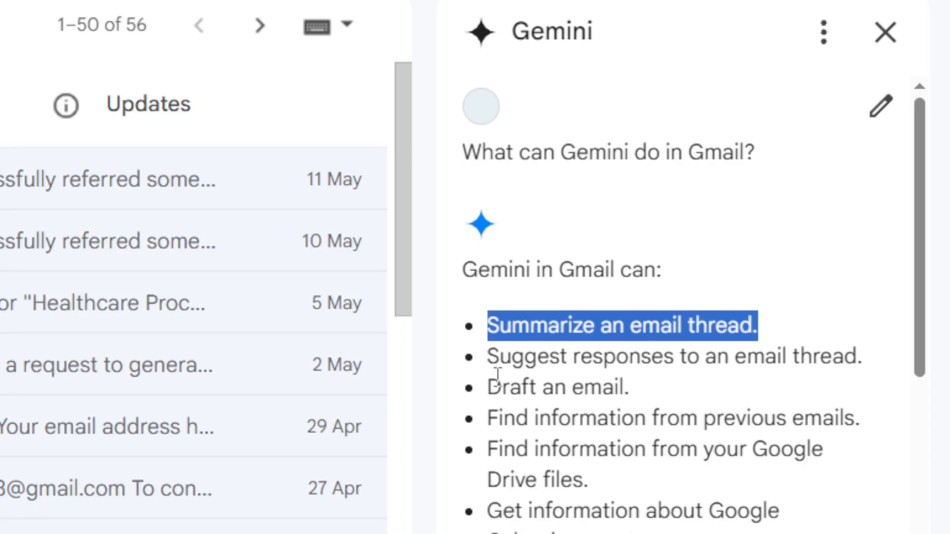
{"action": "mouse_move", "coordinate": [495, 368]}
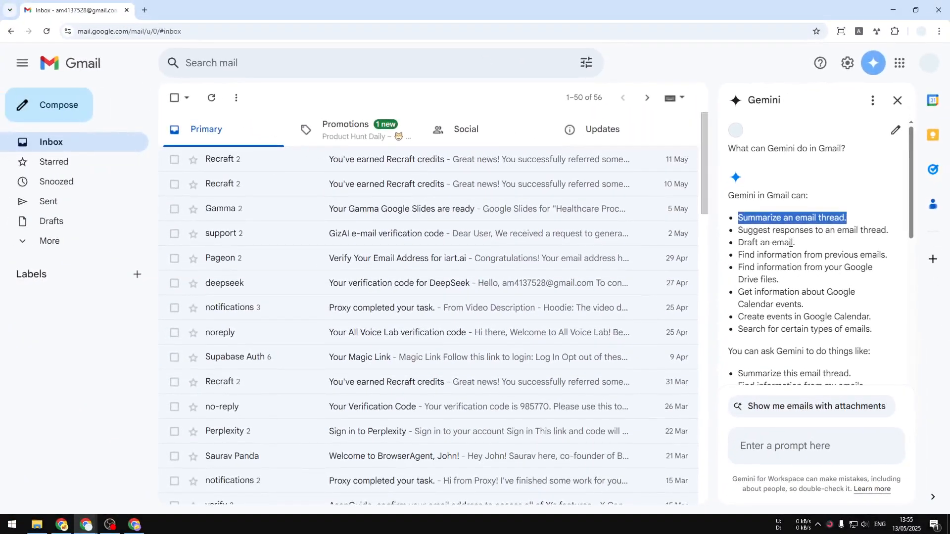
{"action": "scroll", "scroll_direction": "down", "scroll_amount": 3}
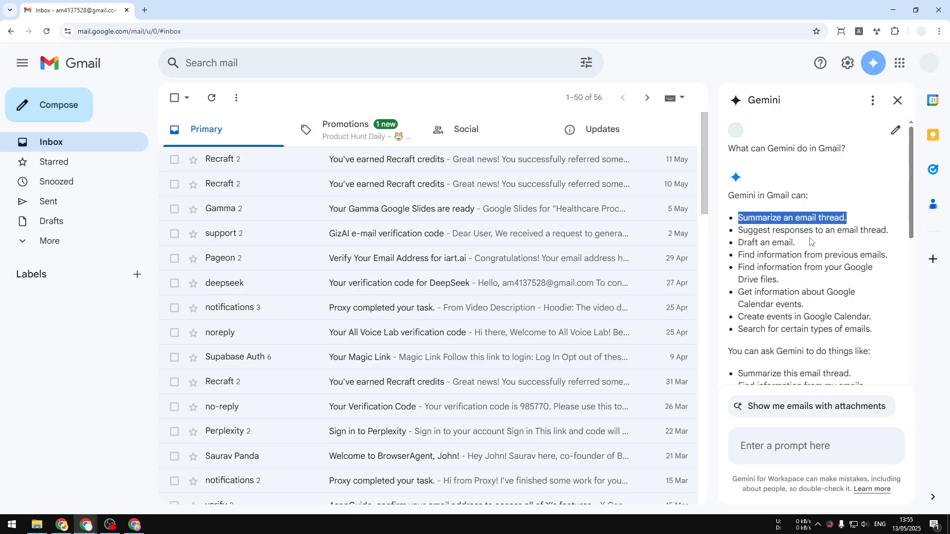
{"action": "mouse_move", "coordinate": [838, 235]}
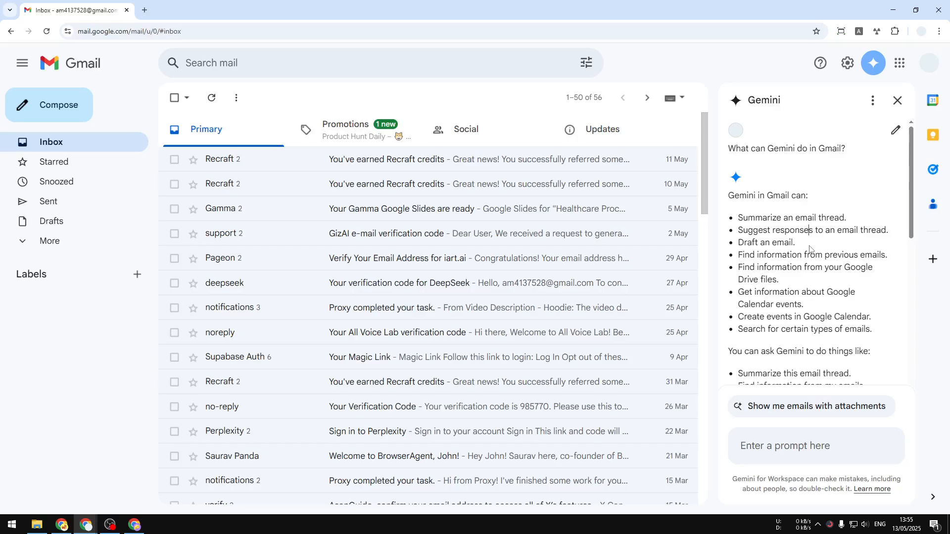
{"action": "mouse_move", "coordinate": [803, 242]}
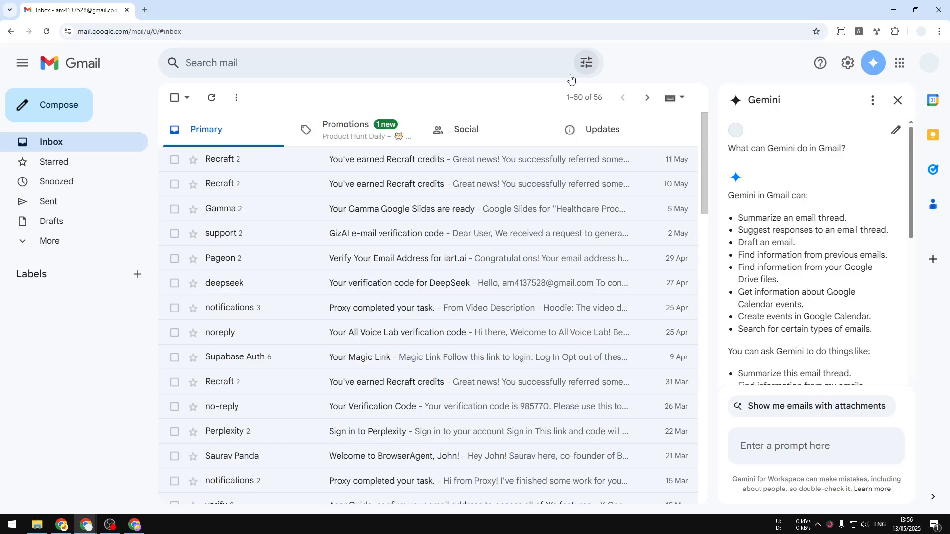
{"action": "mouse_move", "coordinate": [703, 72]}
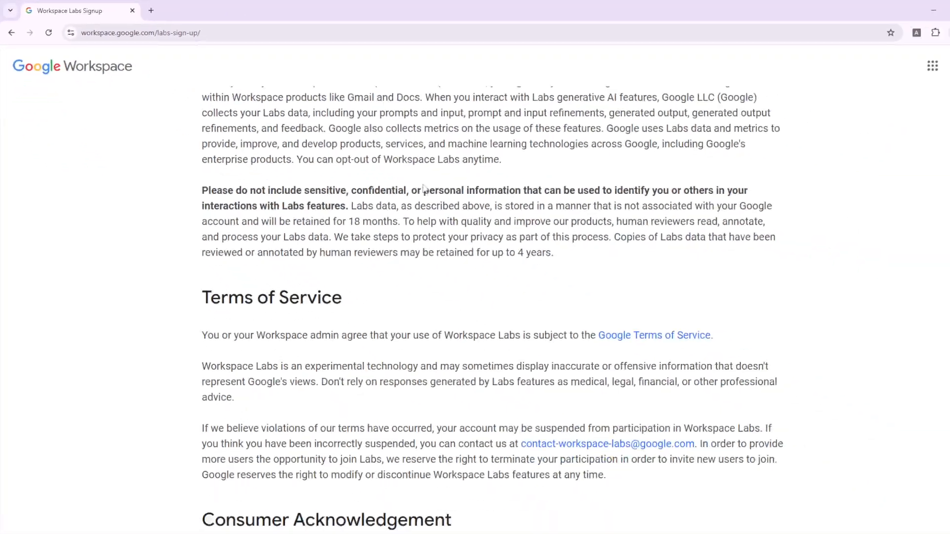
{"action": "scroll", "scroll_direction": "up", "scroll_amount": 3}
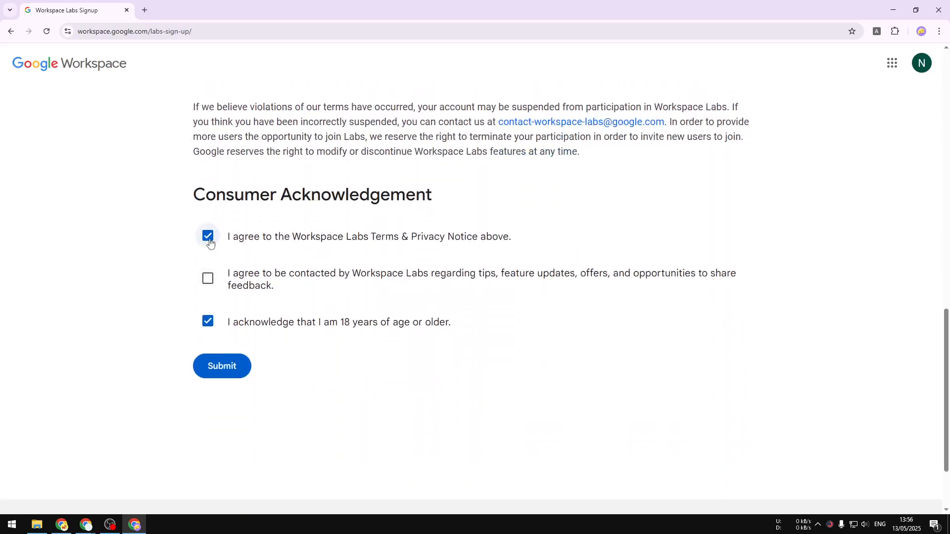
{"action": "mouse_move", "coordinate": [353, 237]}
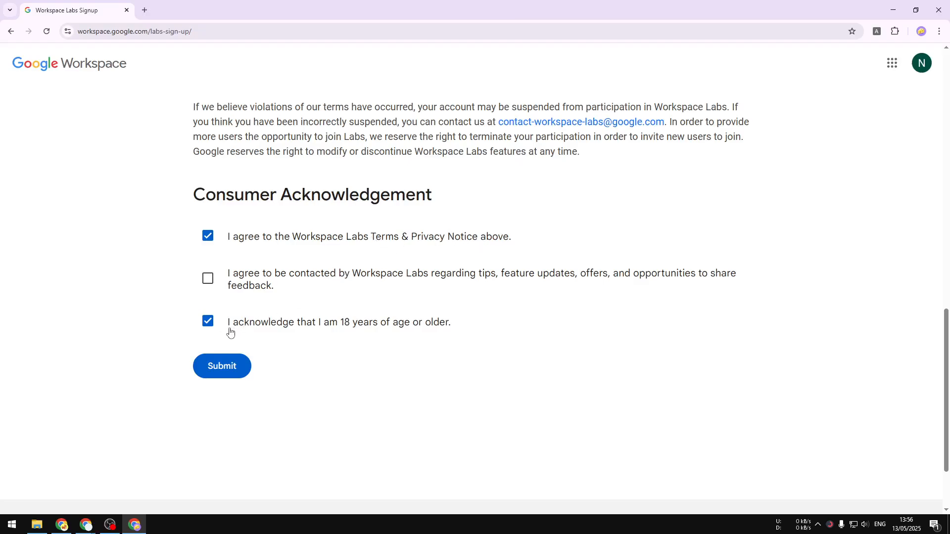
{"action": "mouse_move", "coordinate": [290, 328]}
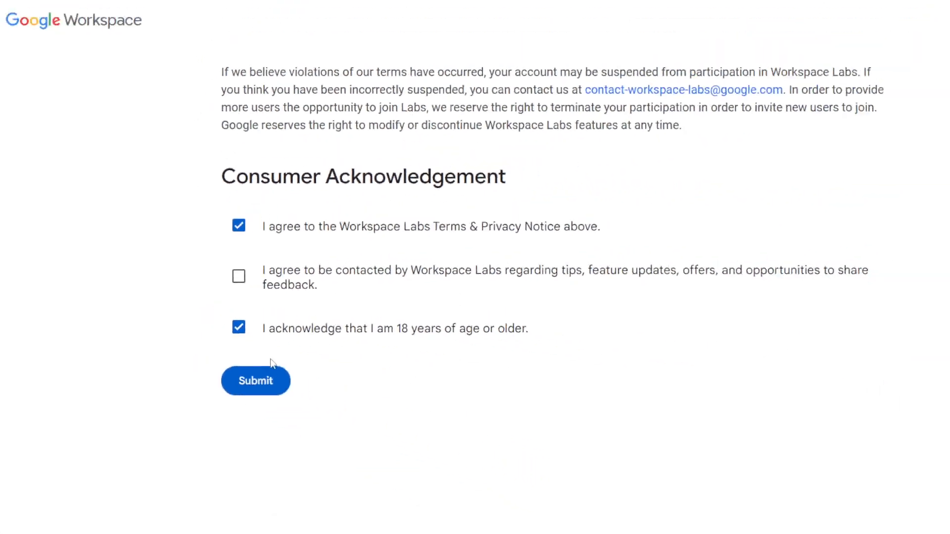
{"action": "left_click", "coordinate": [255, 380]}
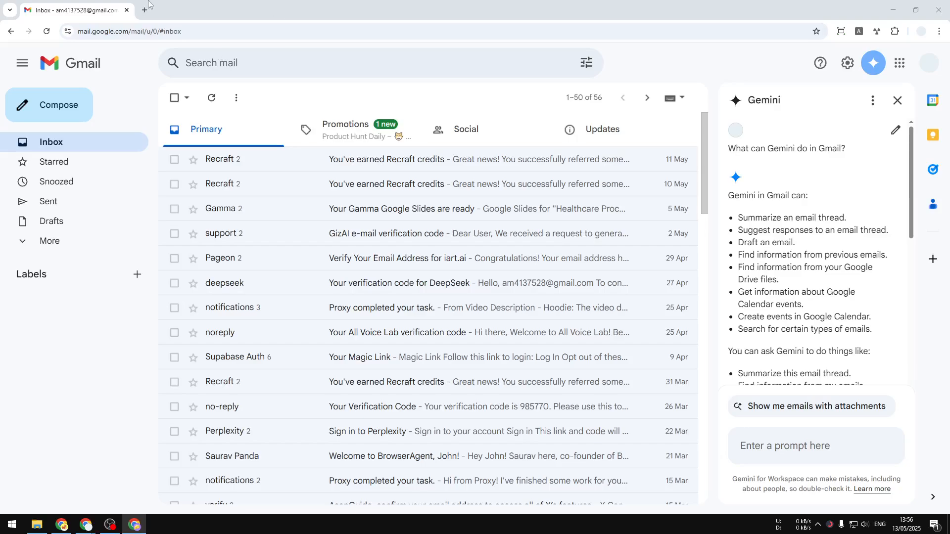
- Open gemini.google.com/app in a new browser tab alongside Gmail
{"action": "left_click", "coordinate": [144, 10]}
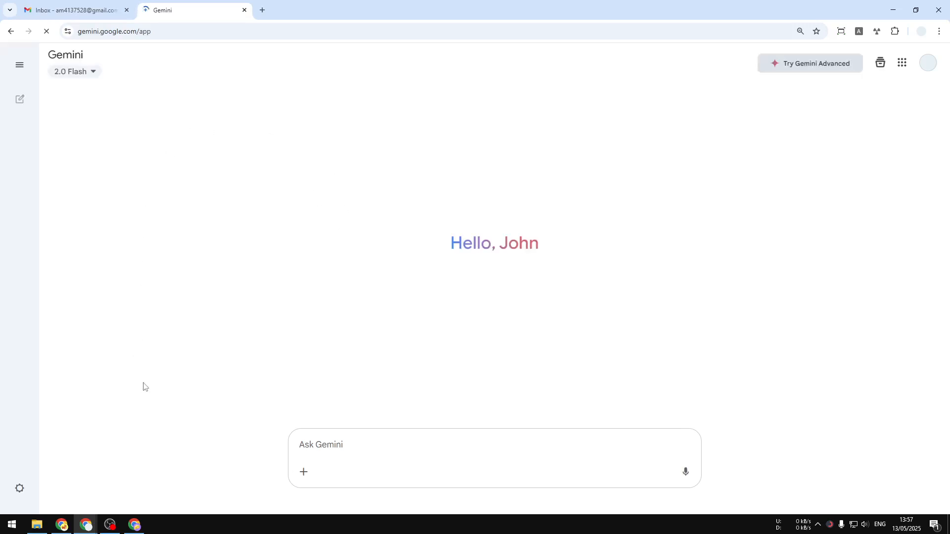
- Reach Gemini's Apps page via Settings and help, showing the Google Workspace extension switched off
{"action": "left_click", "coordinate": [19, 66]}
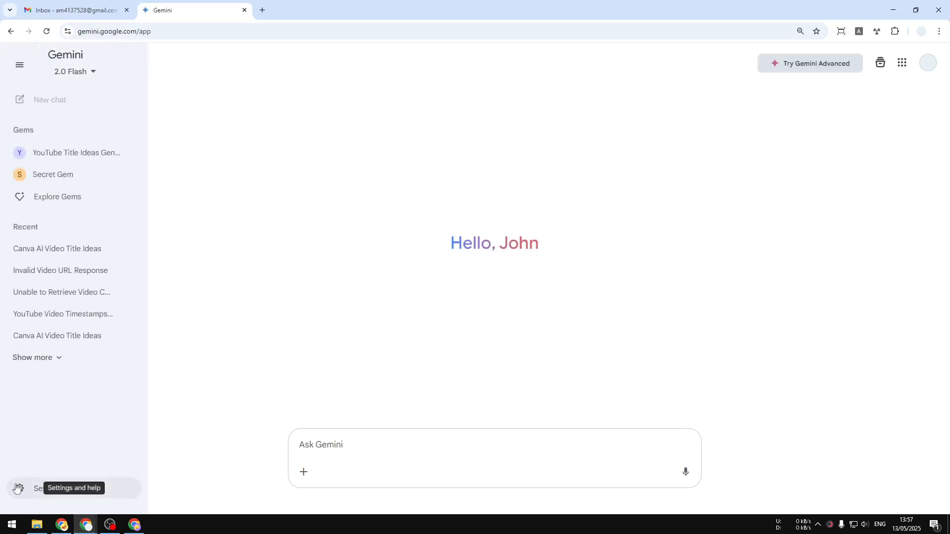
{"action": "mouse_move", "coordinate": [71, 489]}
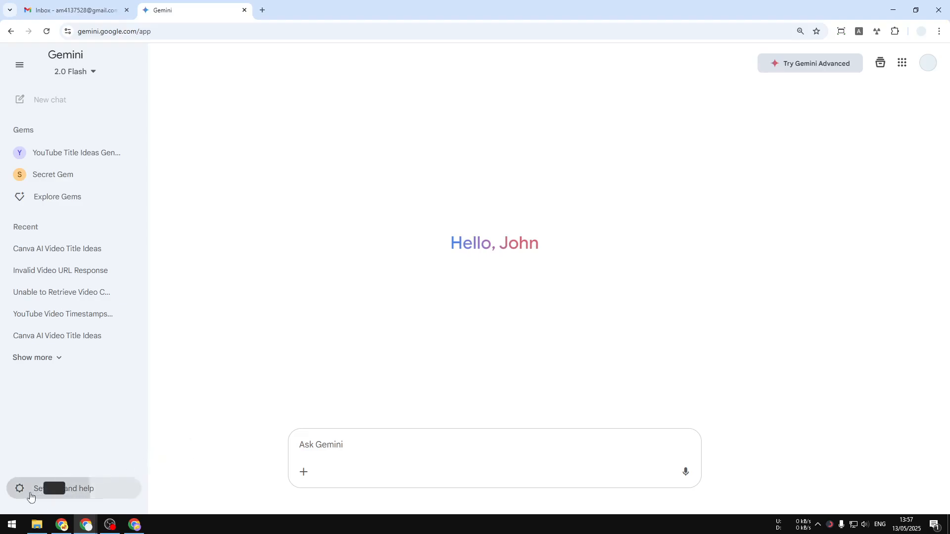
{"action": "mouse_move", "coordinate": [252, 474]}
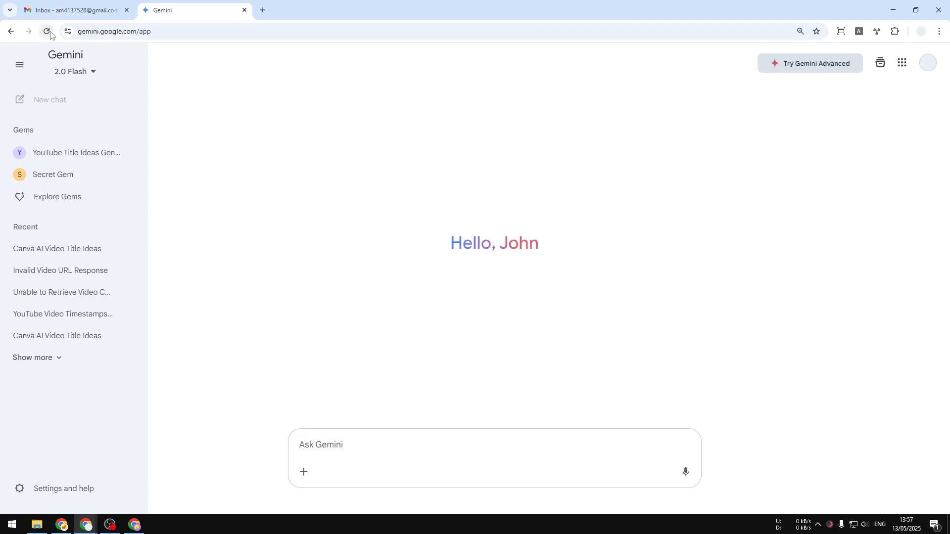
{"action": "left_click", "coordinate": [46, 30]}
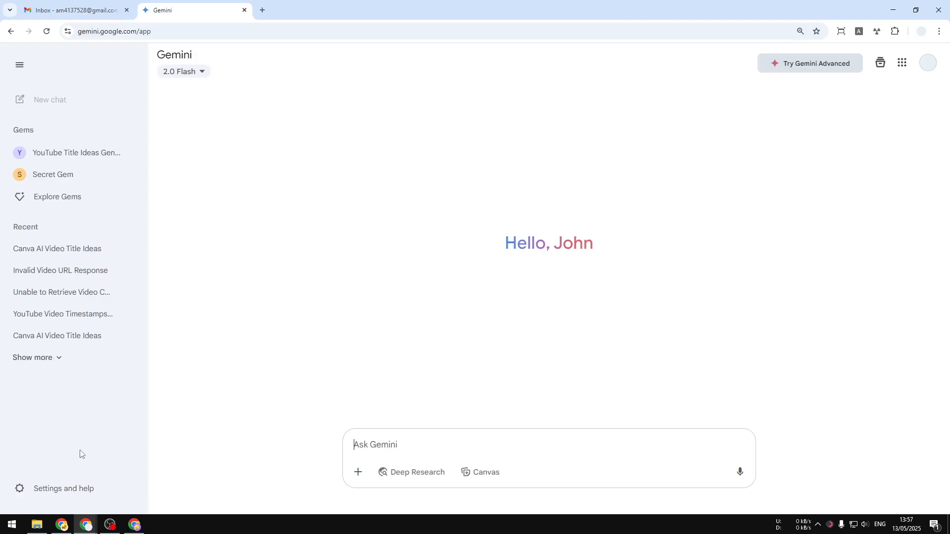
{"action": "left_click", "coordinate": [54, 488]}
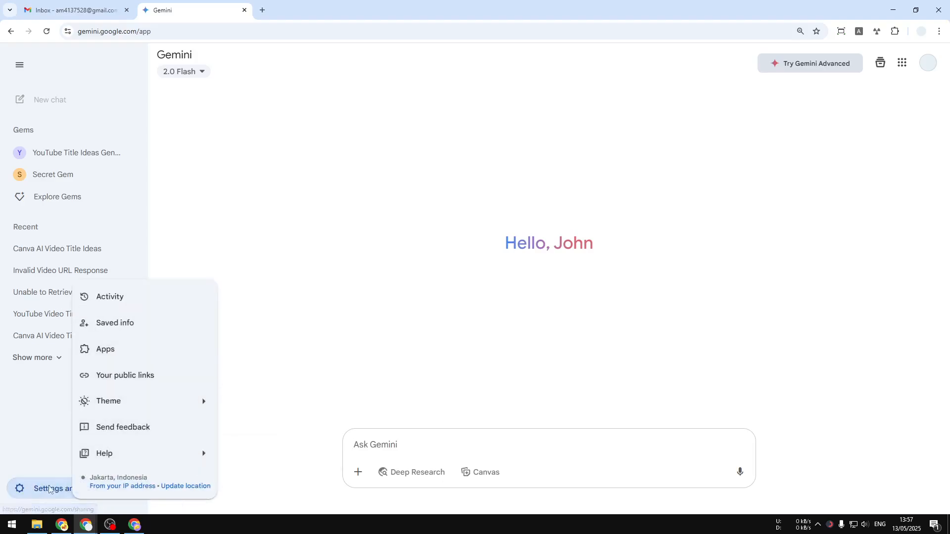
{"action": "left_click", "coordinate": [105, 349]}
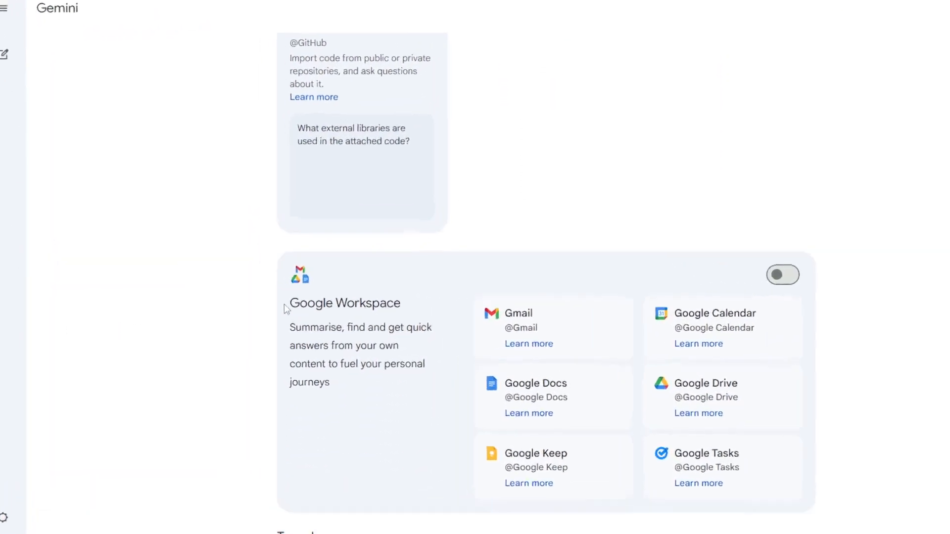
- Switch on the Google Workspace extension and confirm the connection to the account
{"action": "left_click", "coordinate": [783, 275]}
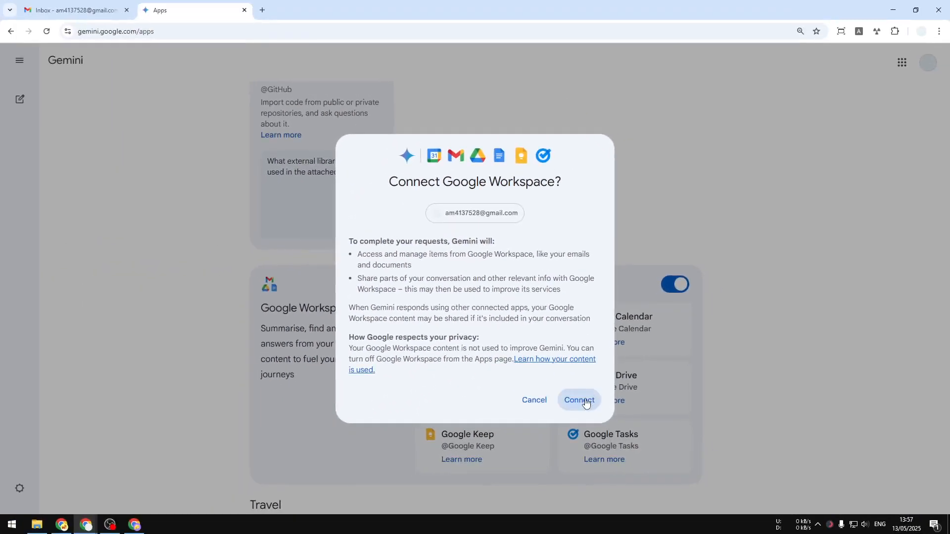
{"action": "left_click", "coordinate": [578, 400]}
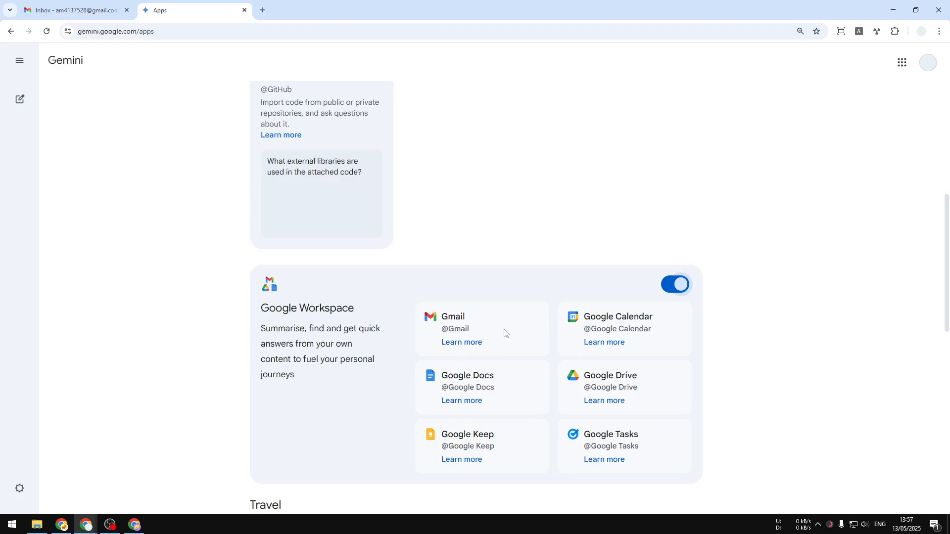
{"action": "mouse_move", "coordinate": [440, 320]}
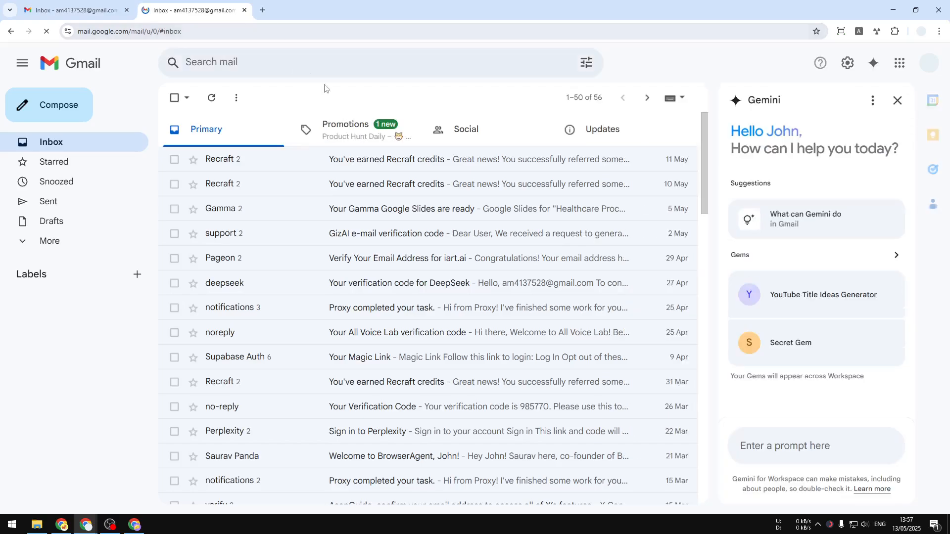
{"action": "mouse_move", "coordinate": [871, 63]}
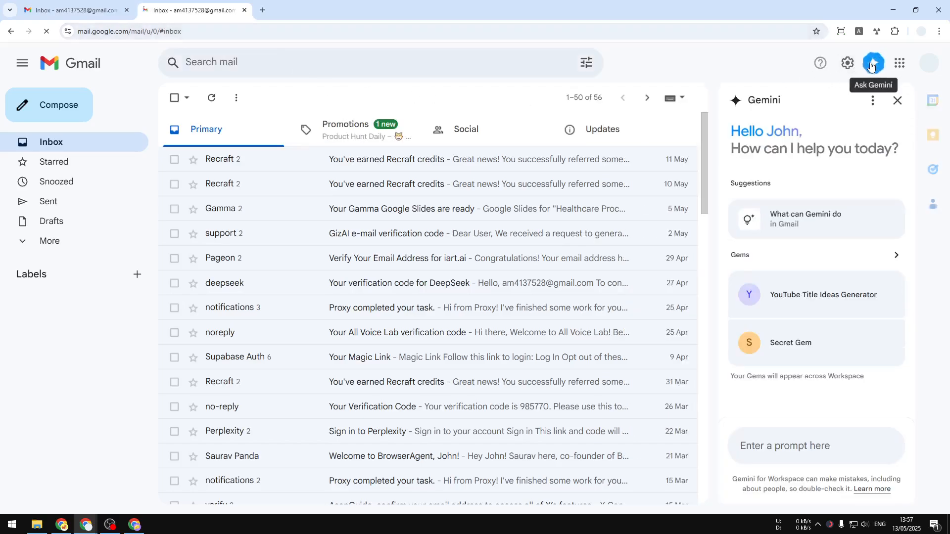
- Reopen the Ask Gemini panel and ask it to 'find email from Recraft', listing 11 Recraft emails
{"action": "left_click", "coordinate": [898, 101]}
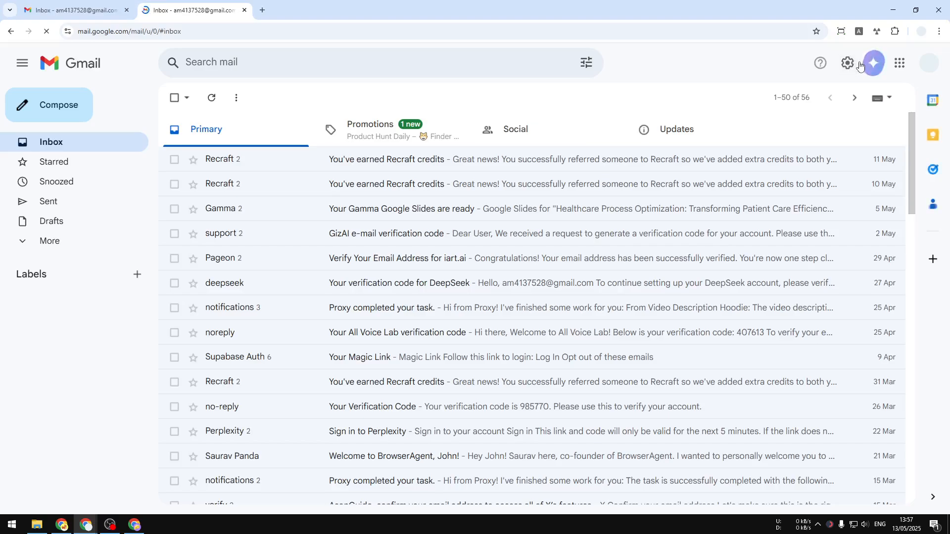
{"action": "left_click", "coordinate": [873, 62]}
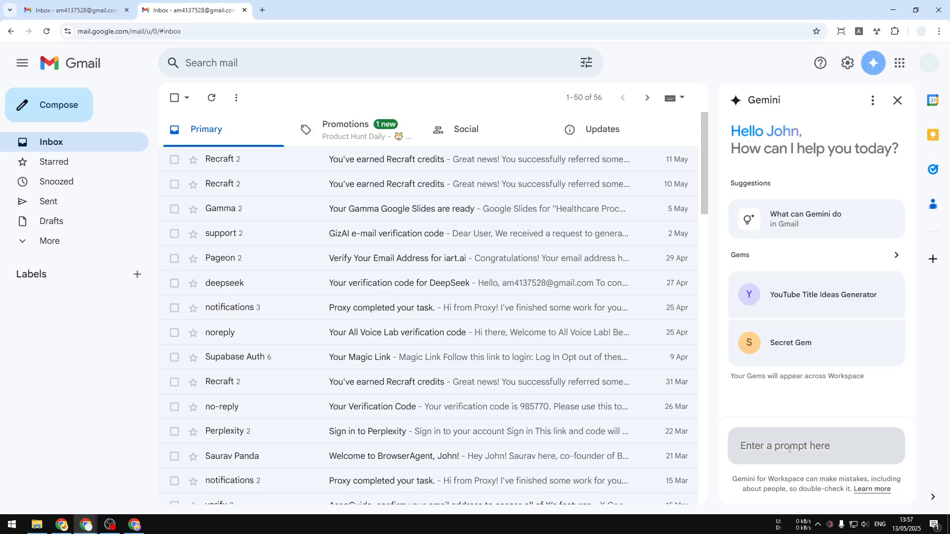
{"action": "type", "text": "find"}
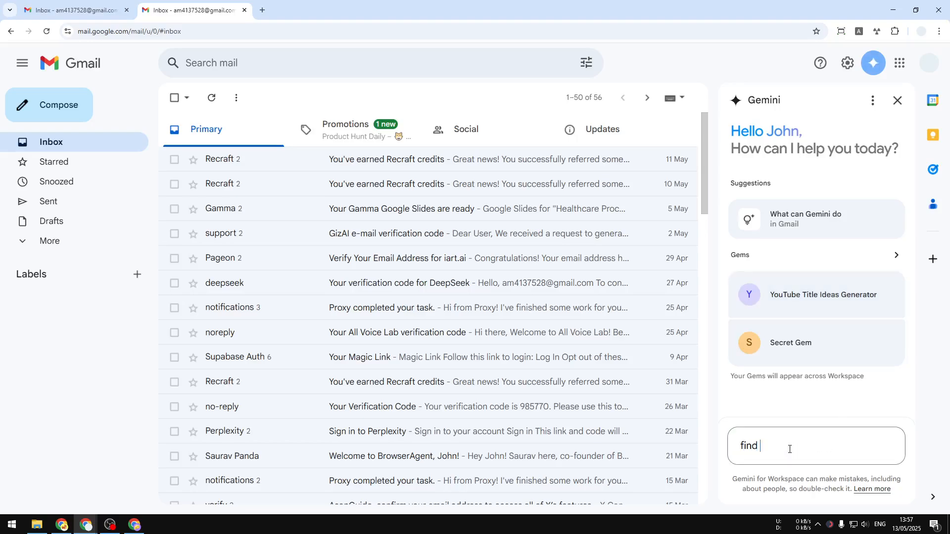
{"action": "type", "text": "email"}
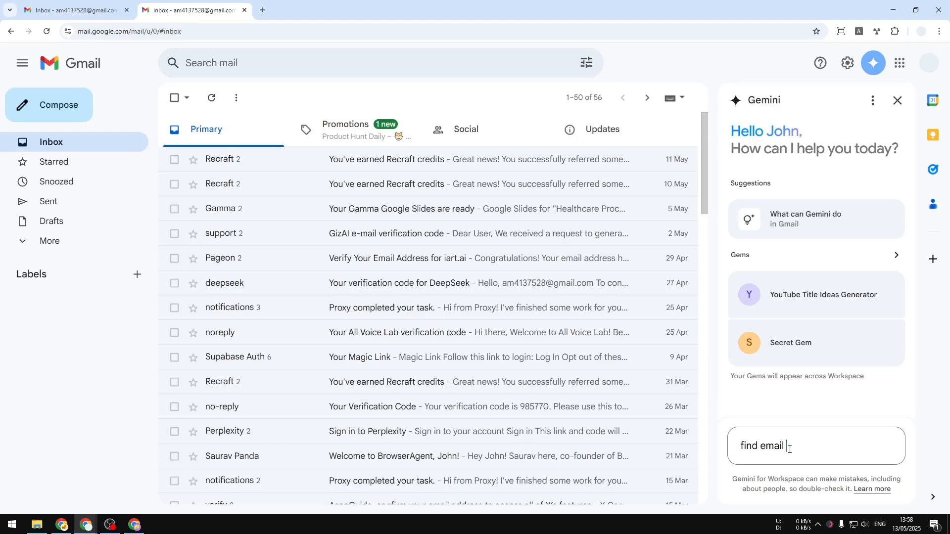
{"action": "type", "text": "from R"}
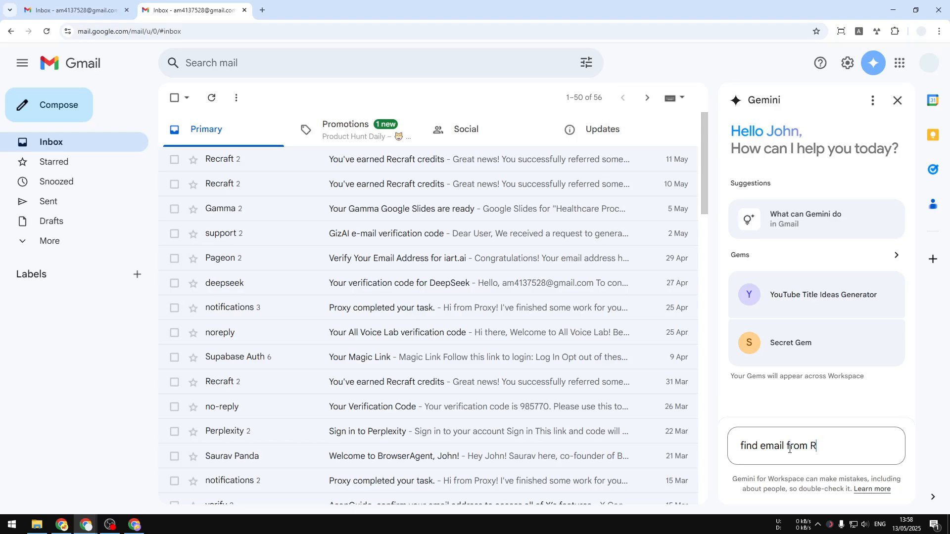
{"action": "key", "text": "Return"}
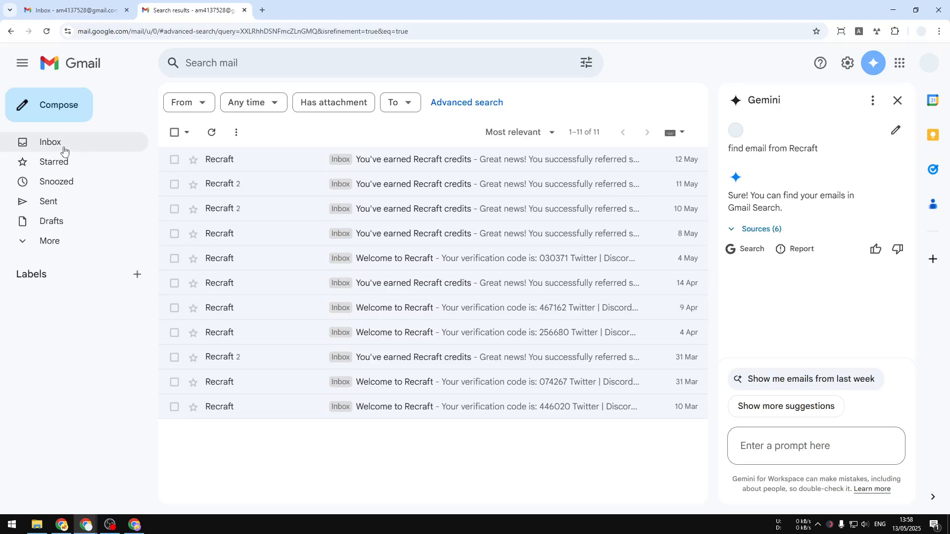
- Open The Rundown AI newsletter and scroll through its contents
{"action": "left_click", "coordinate": [50, 141]}
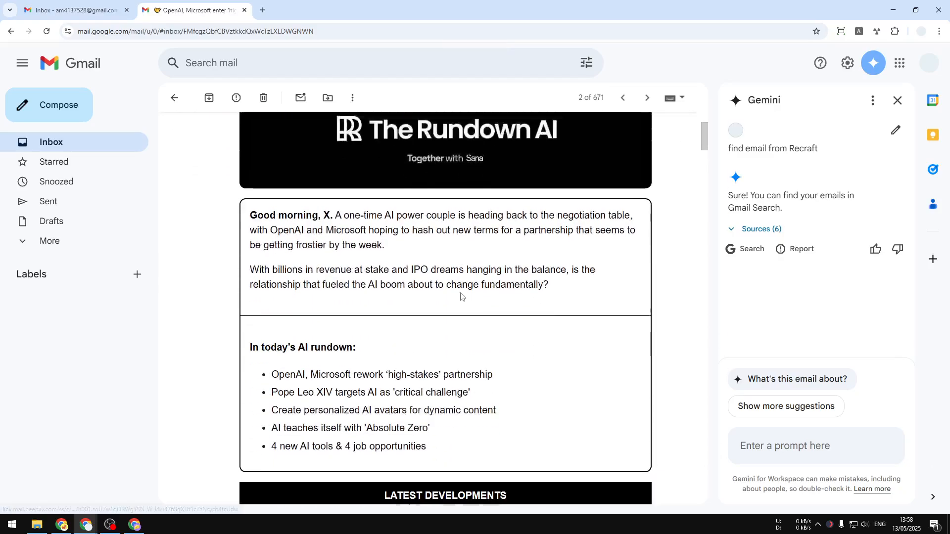
{"action": "scroll", "scroll_direction": "down", "scroll_amount": 3}
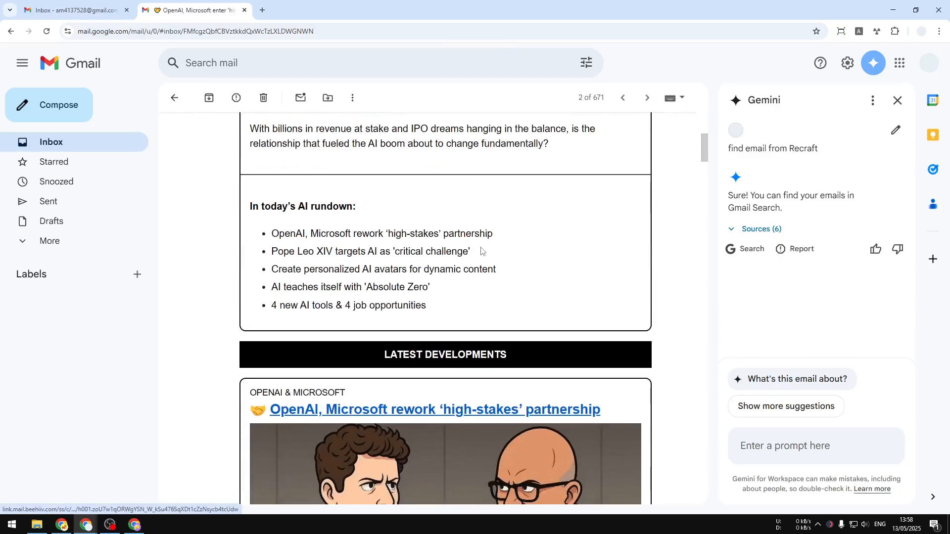
{"action": "scroll", "scroll_direction": "down", "scroll_amount": 3}
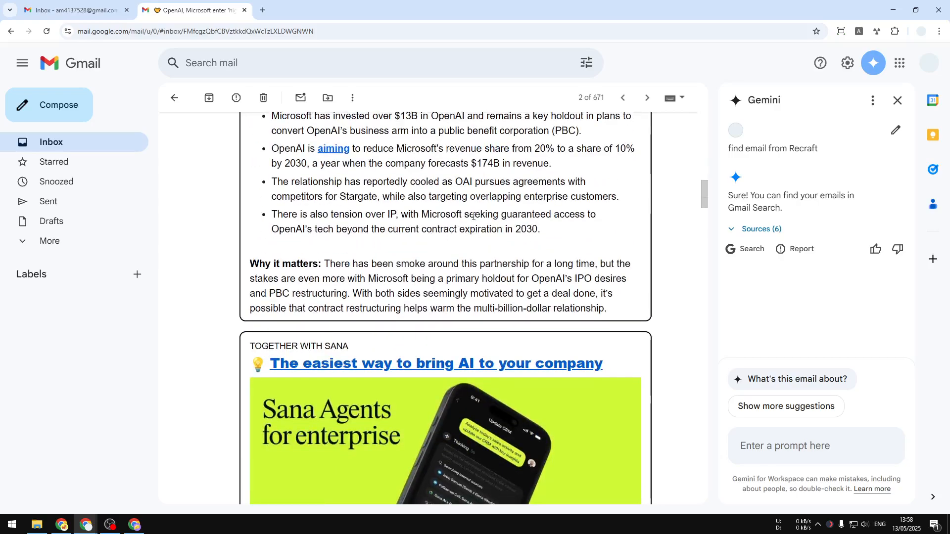
{"action": "scroll", "scroll_direction": "down", "scroll_amount": 3}
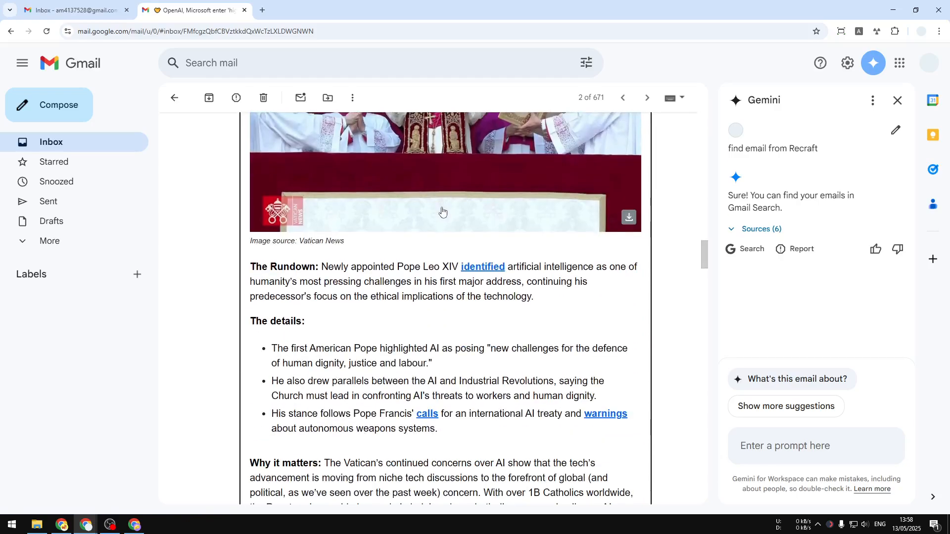
- Clear the Gemini panel's chat history from its three-dot menu, restoring the suggestions
{"action": "type", "text": "what"}
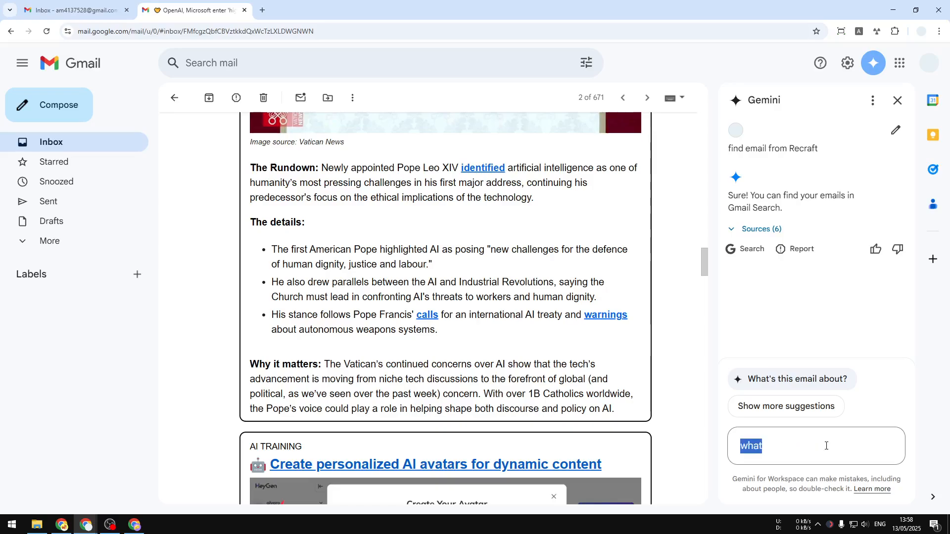
{"action": "left_click", "coordinate": [873, 100]}
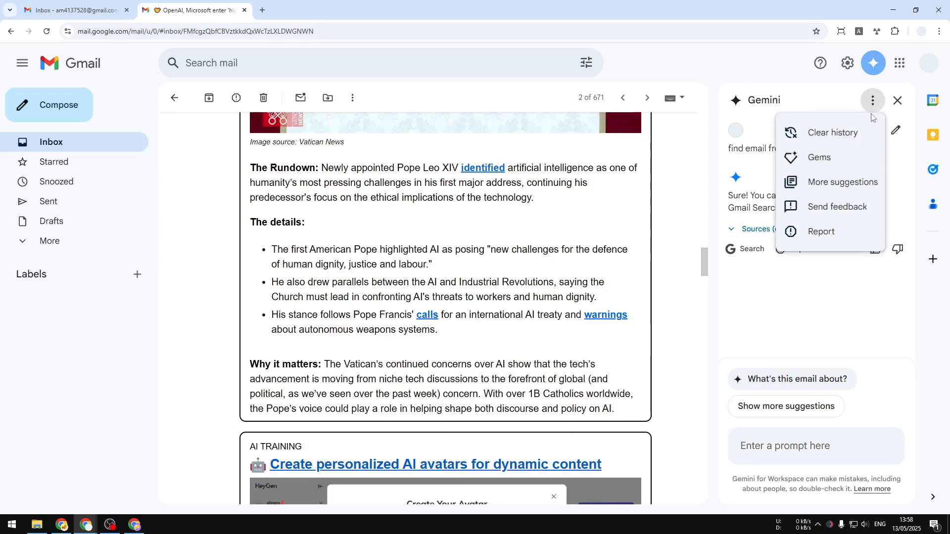
{"action": "left_click", "coordinate": [832, 132]}
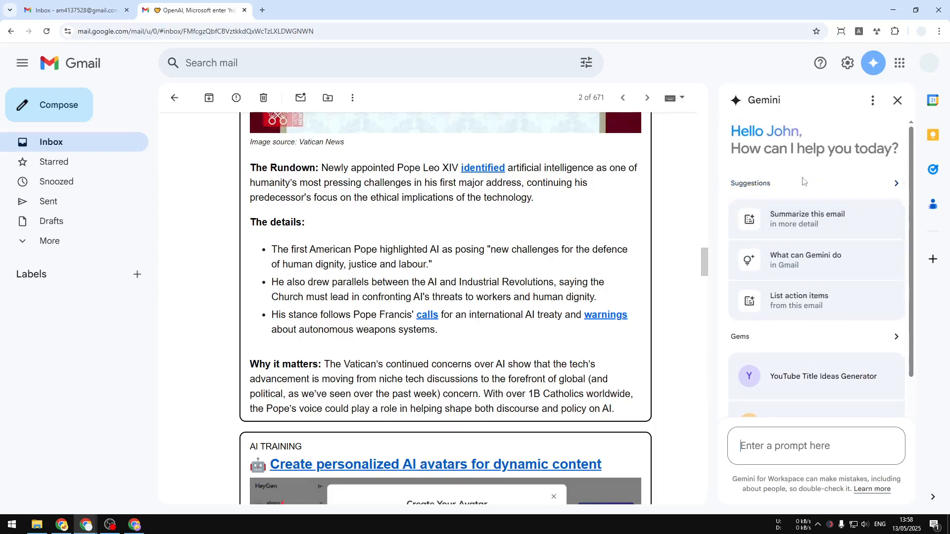
- Have Gemini summarize the newsletter: OpenAI–Microsoft talks, Pope Leo XIV and Absolute Zero
{"action": "left_click", "coordinate": [814, 218]}
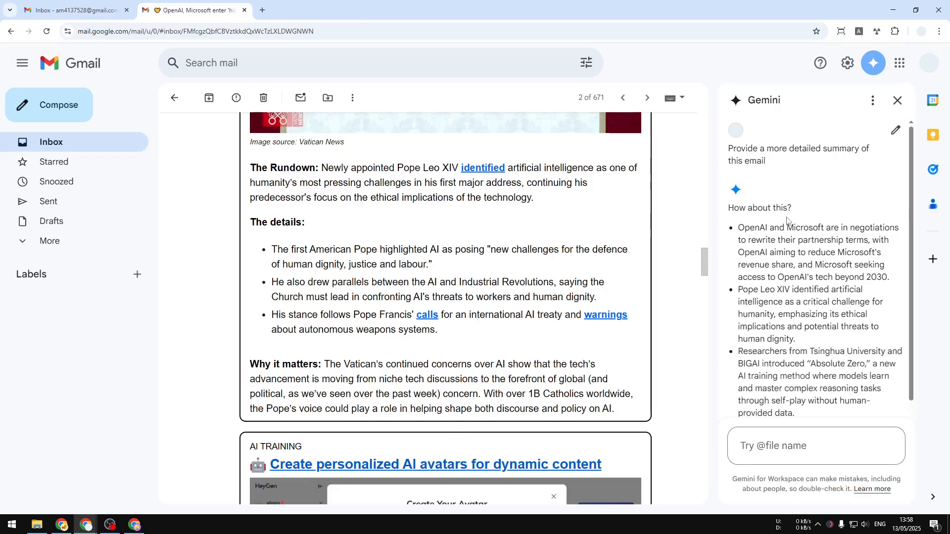
{"action": "scroll", "scroll_direction": "down", "scroll_amount": 3}
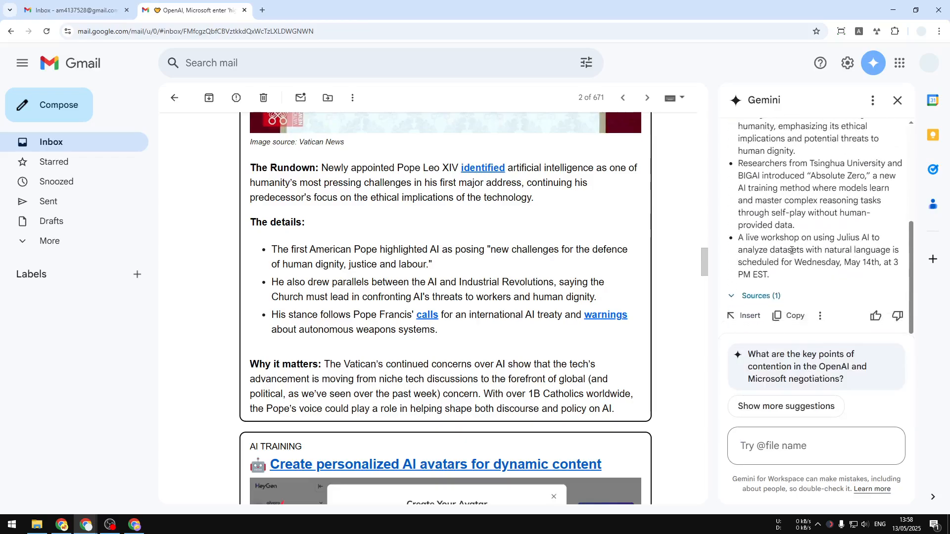
{"action": "left_click", "coordinate": [816, 446]}
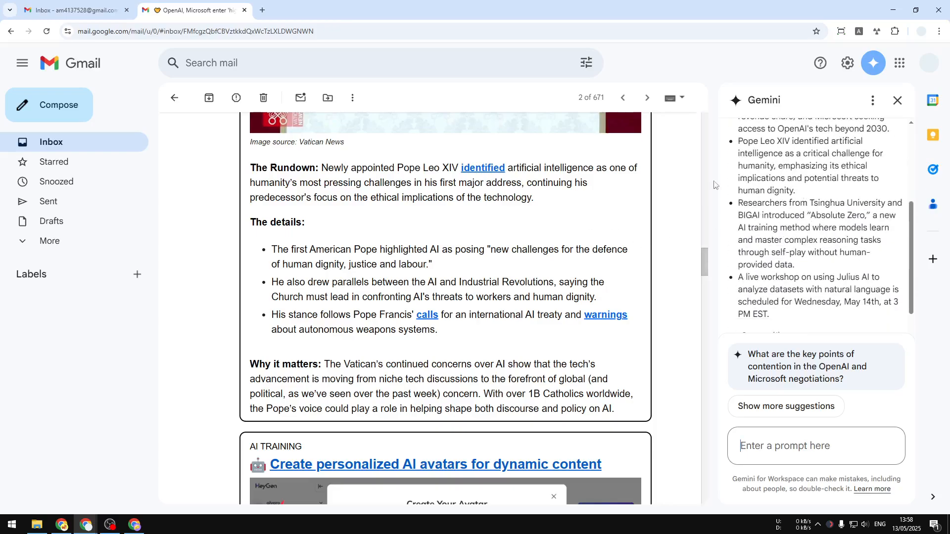
{"action": "mouse_move", "coordinate": [873, 62]}
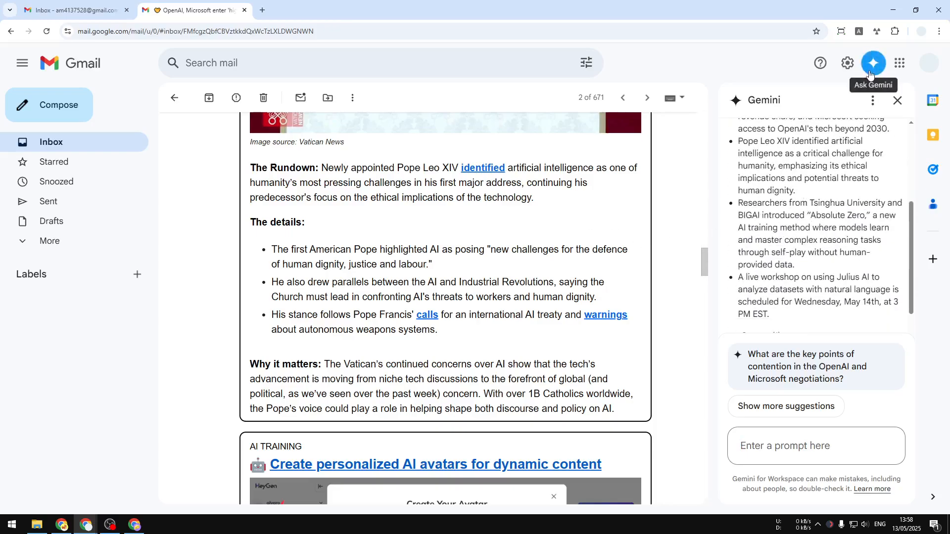
{"action": "mouse_move", "coordinate": [210, 55]}
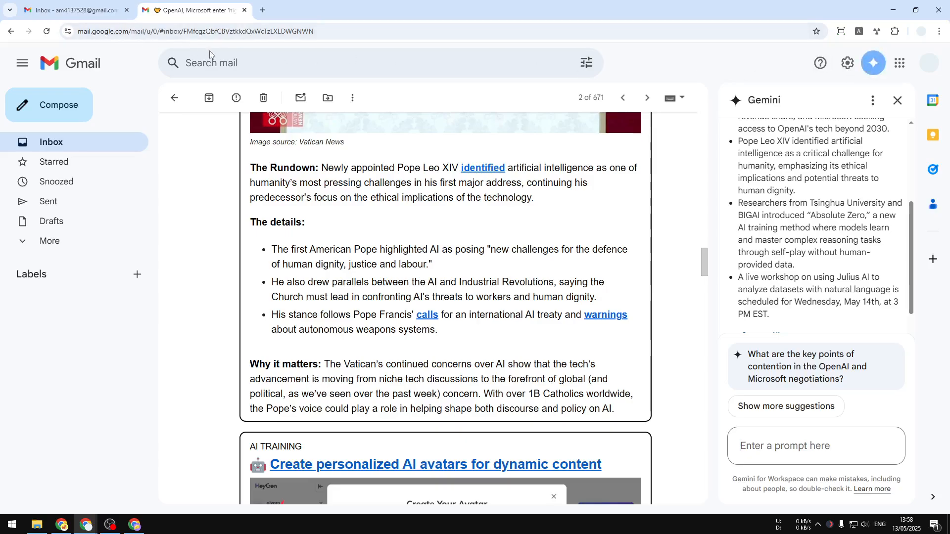
{"action": "mouse_move", "coordinate": [190, 44]}
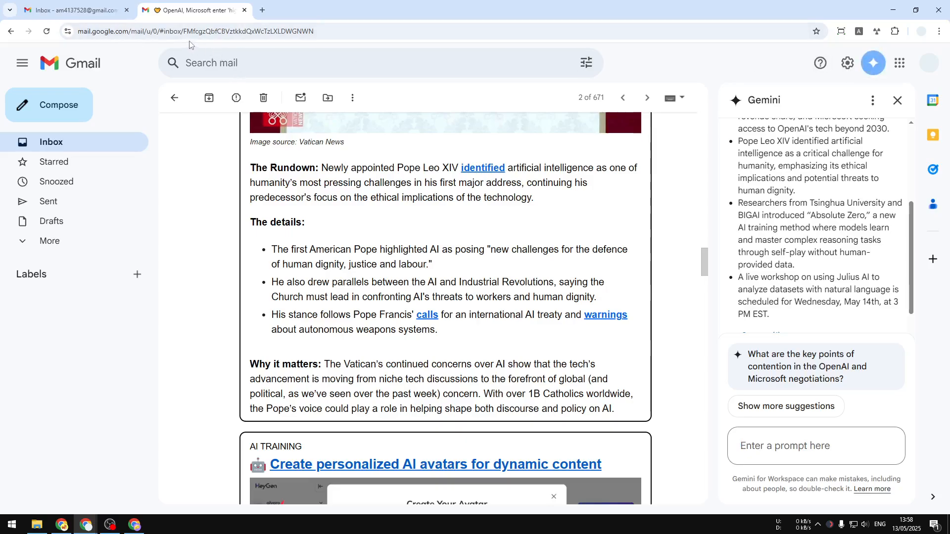